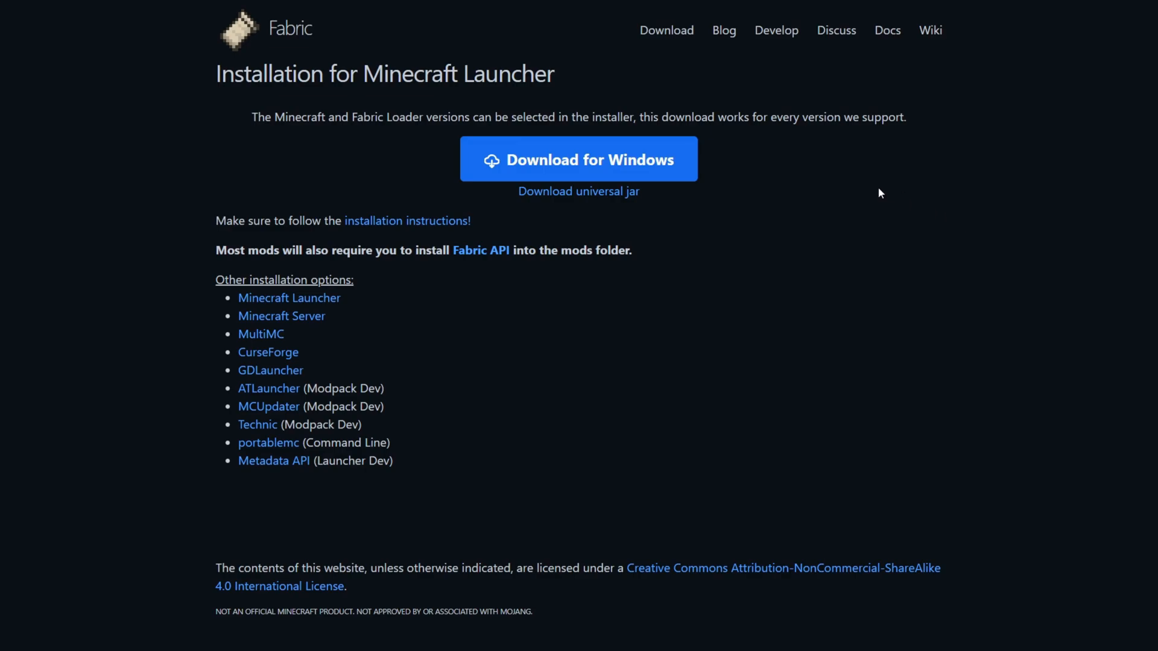
{"action": "mouse_move", "coordinate": [835, 149]}
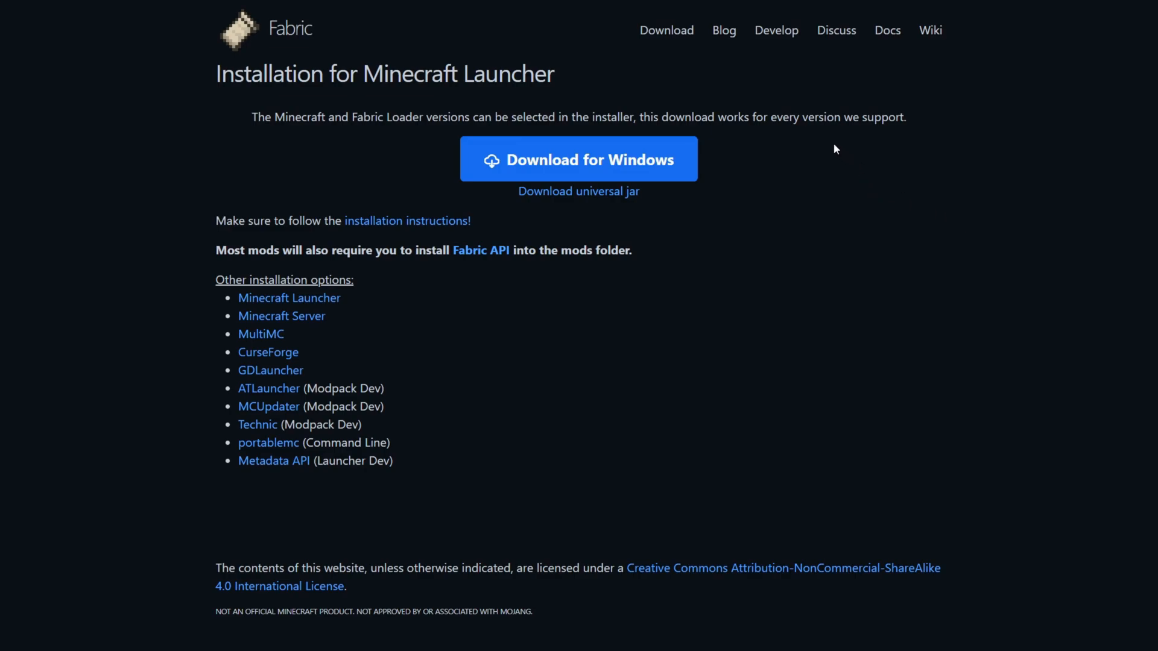
{"action": "mouse_move", "coordinate": [915, 122]}
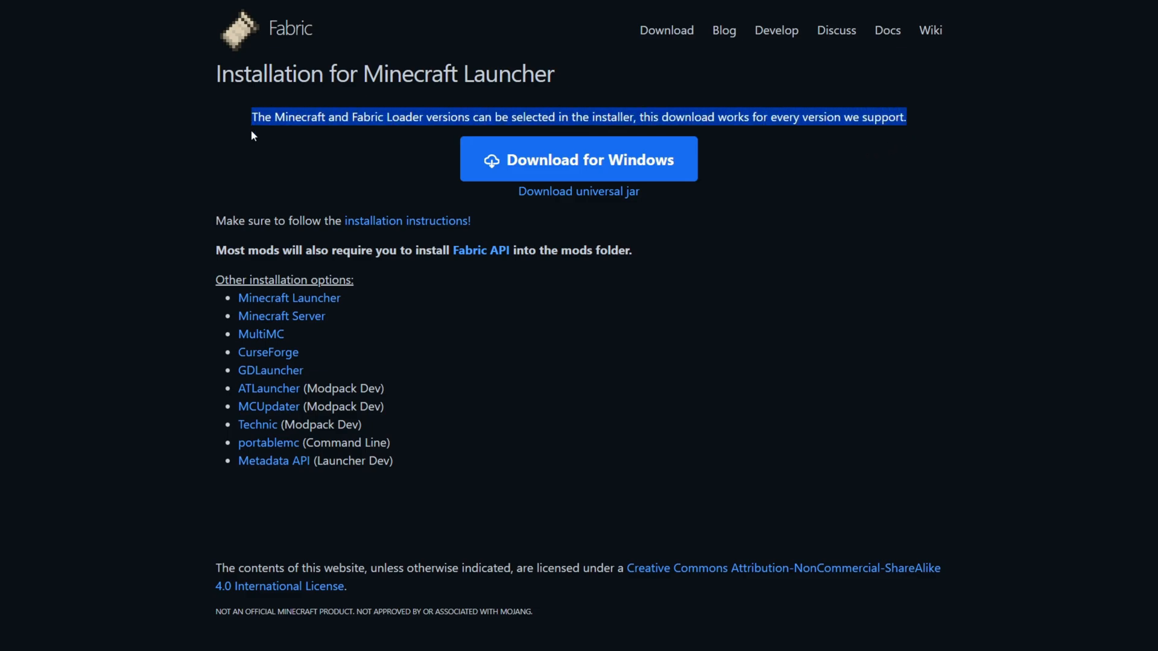
- Download the Fabric installer for Windows, fabric-installer-1.1.0.exe, into Downloads
{"action": "left_click", "coordinate": [280, 141]}
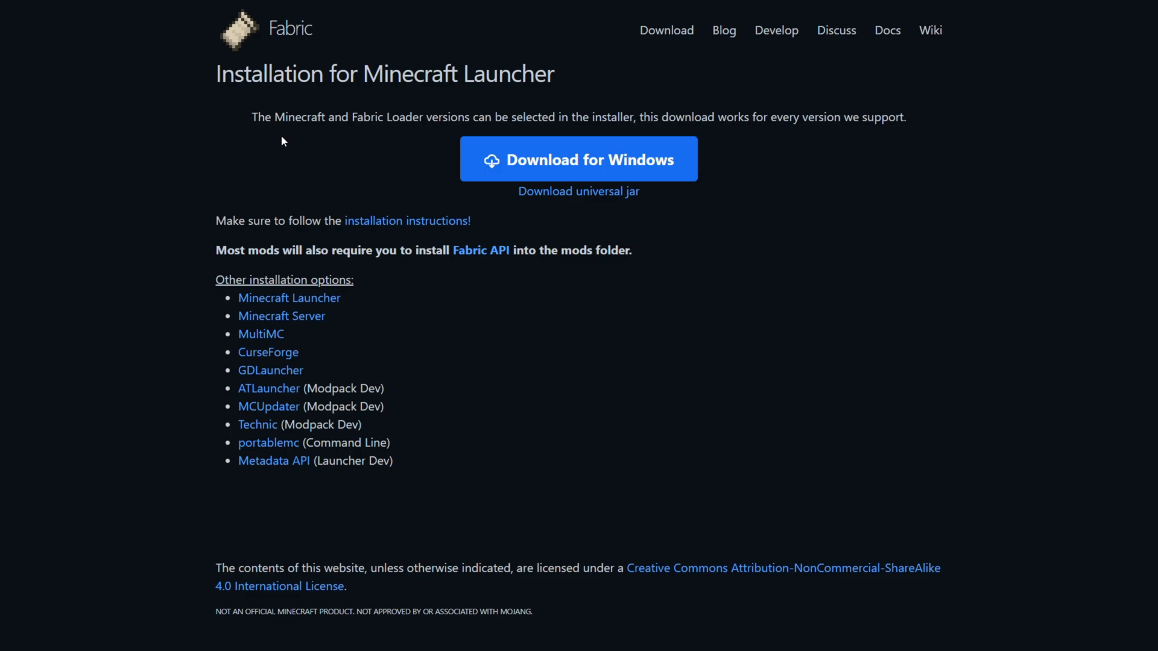
{"action": "mouse_move", "coordinate": [578, 159]}
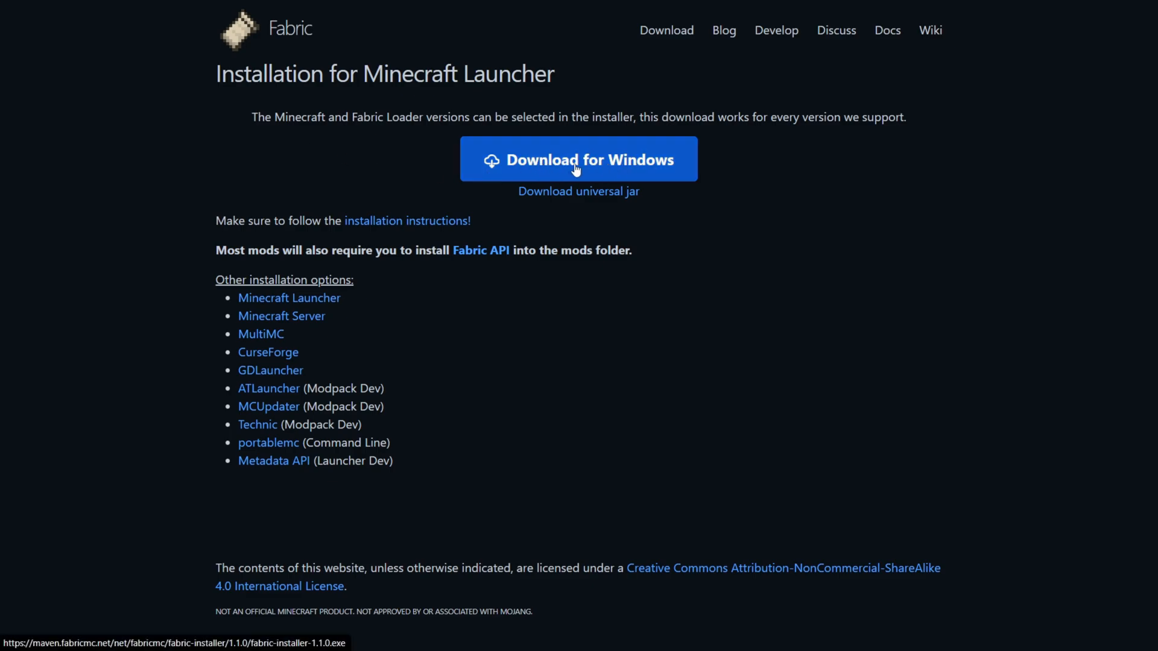
{"action": "left_click", "coordinate": [579, 159]}
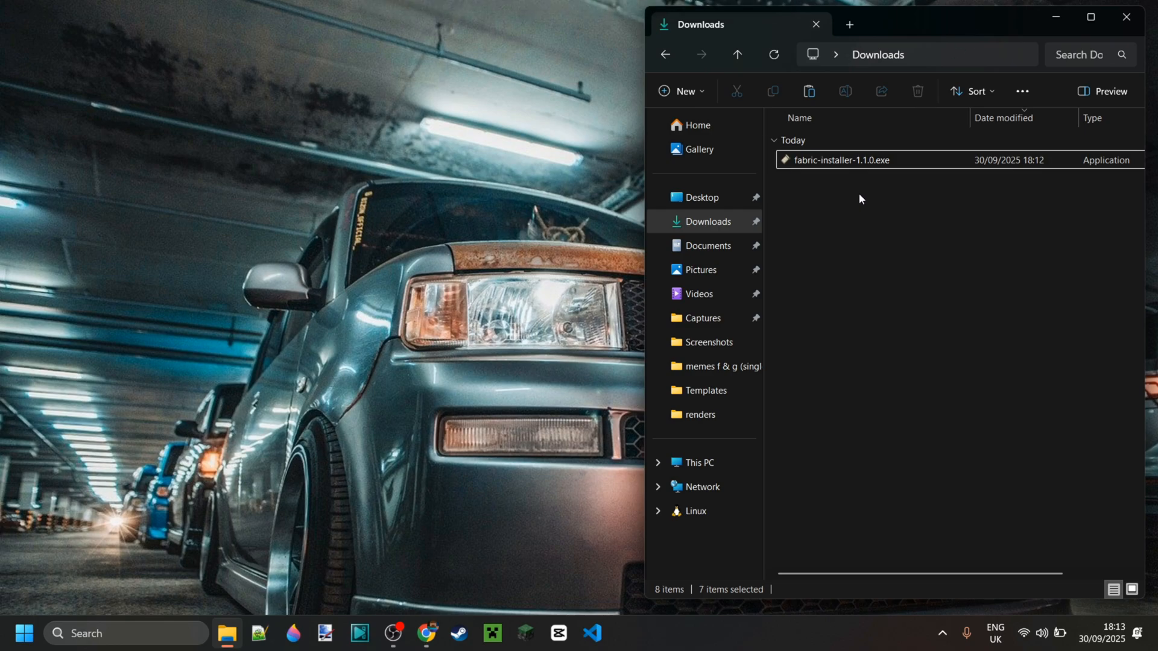
{"action": "mouse_move", "coordinate": [838, 160]}
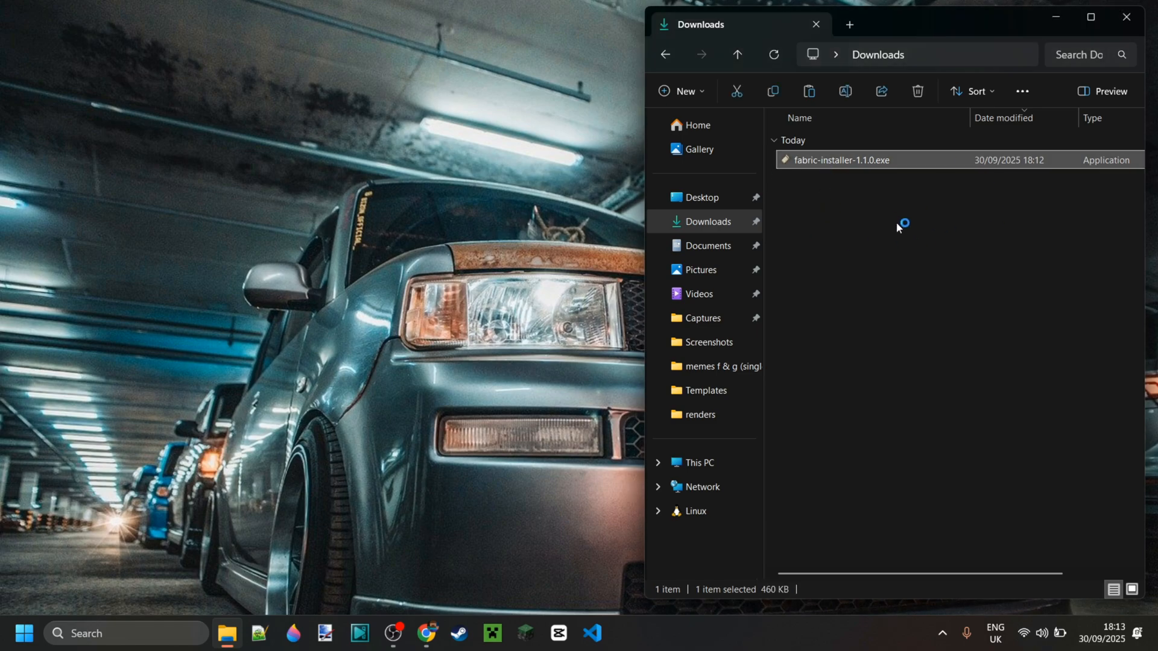
- Run fabric-installer-1.1.0.exe with Minecraft 1.21.9 and Loader 0.17.2, then close it
{"action": "double_click", "coordinate": [839, 160]}
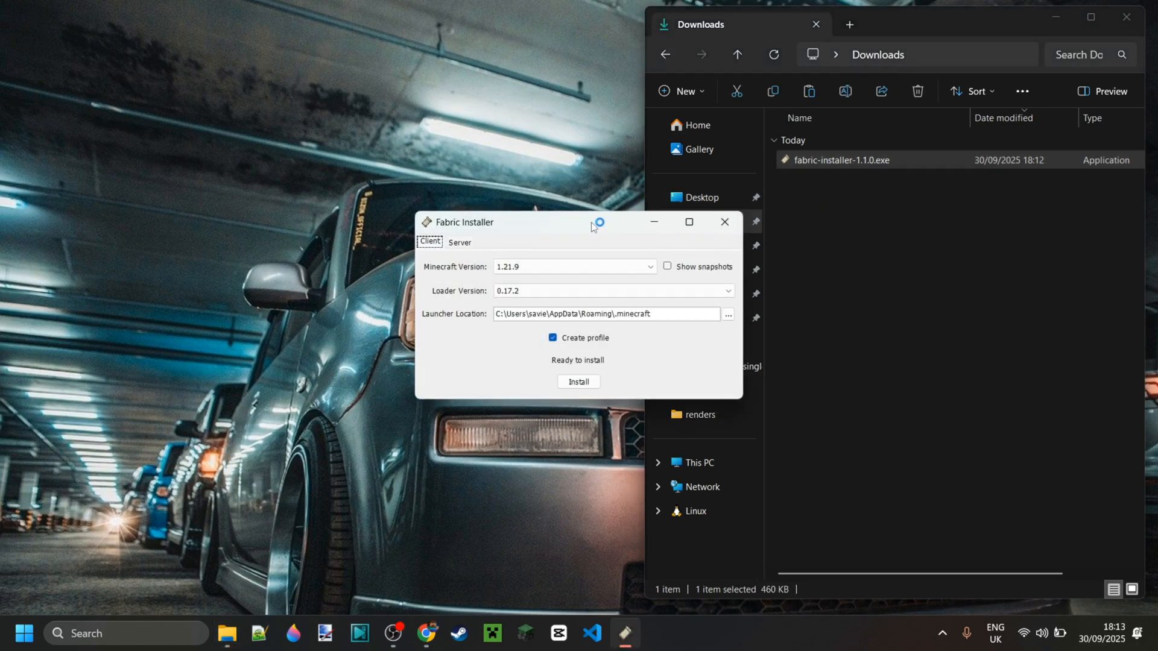
{"action": "mouse_move", "coordinate": [579, 227]}
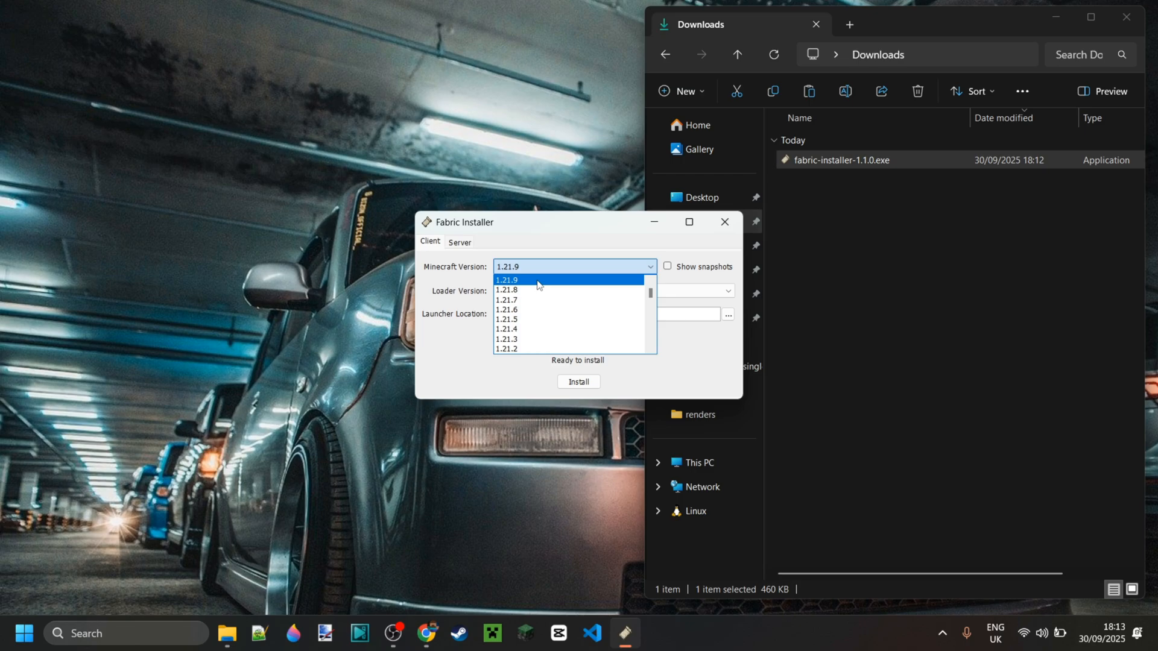
{"action": "left_click", "coordinate": [506, 279]}
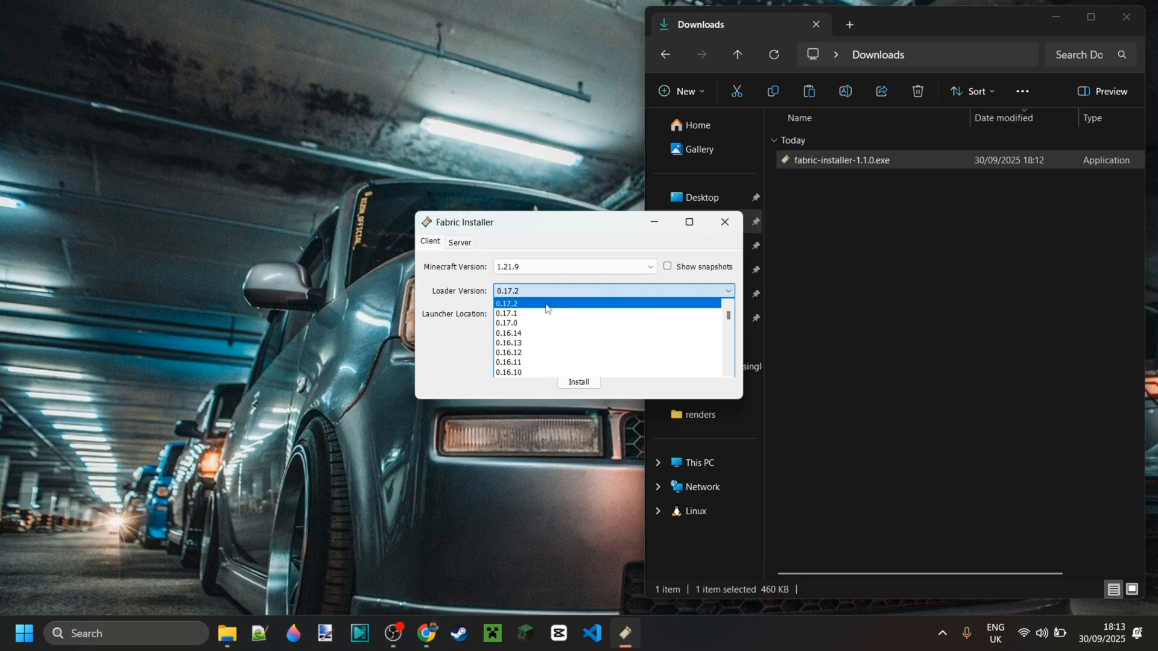
{"action": "left_click", "coordinate": [507, 304]}
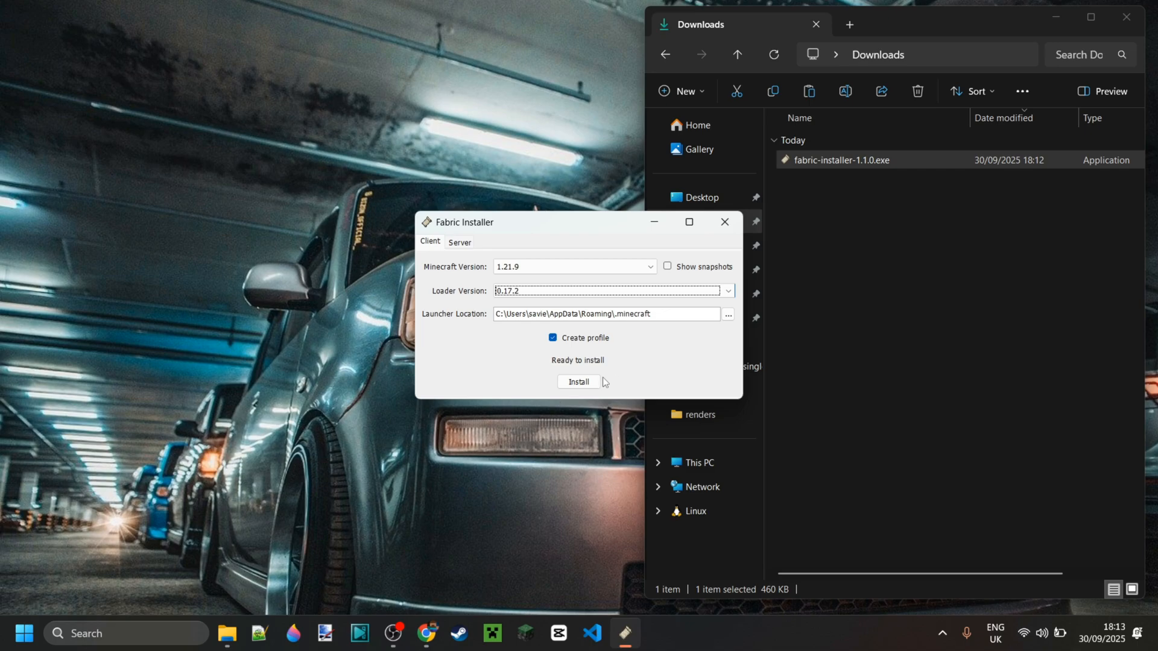
{"action": "left_click", "coordinate": [579, 381]}
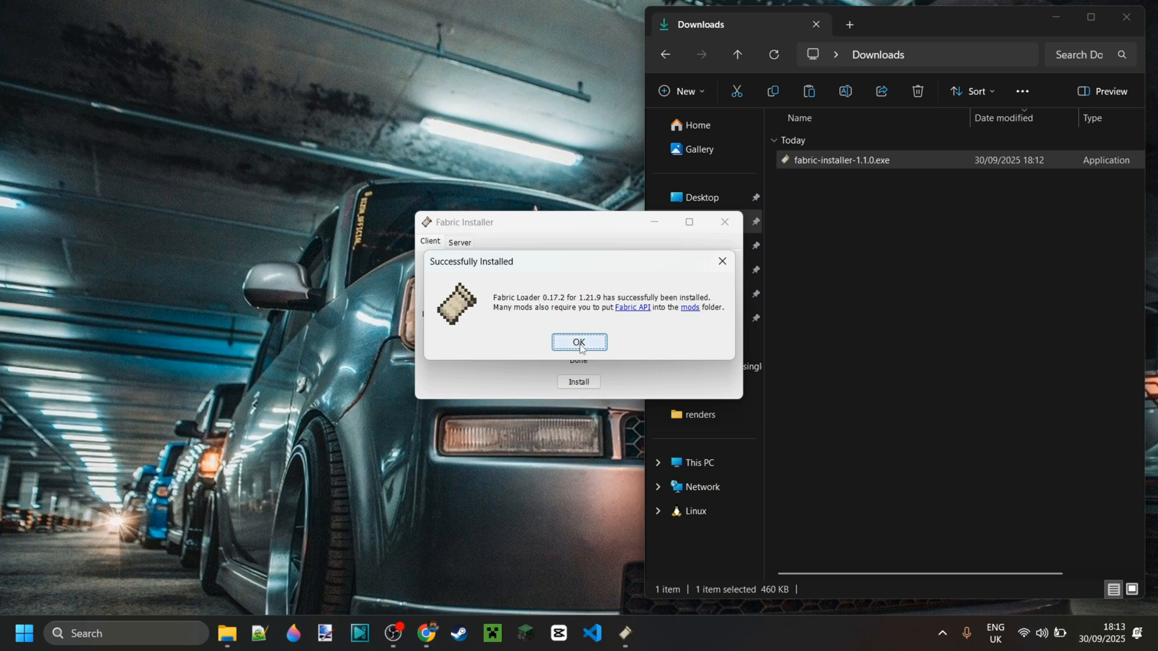
{"action": "left_click", "coordinate": [579, 342]}
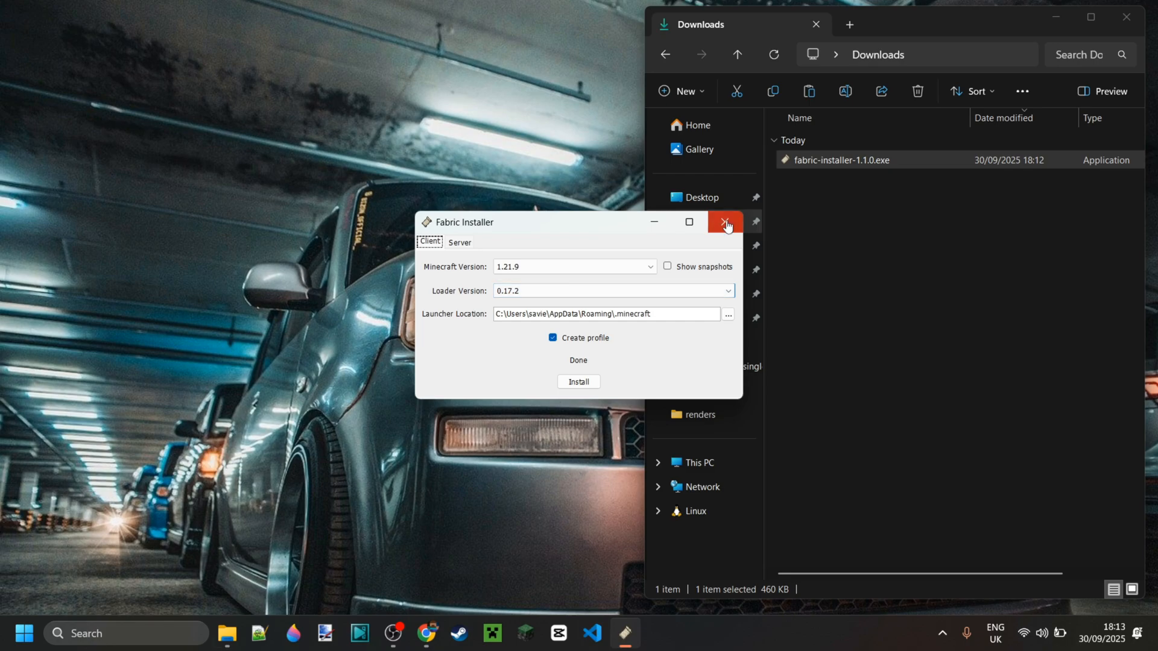
{"action": "left_click", "coordinate": [725, 223]}
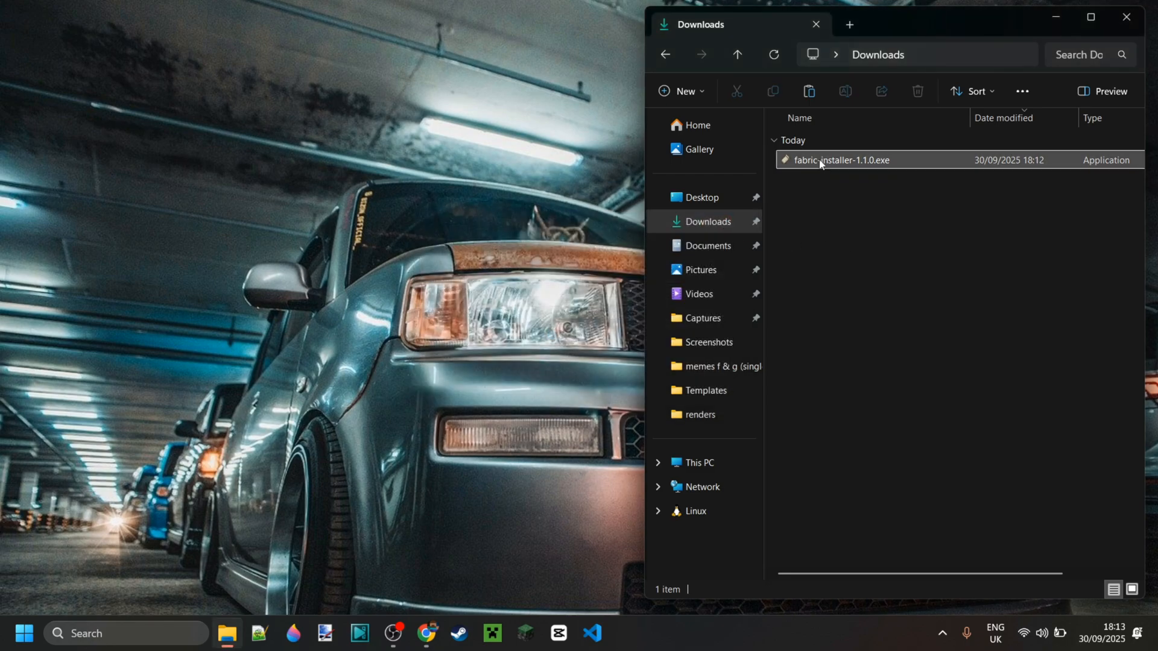
- Play the fabric-loader-1.21.9 installation, accepting the modified-installation warning
{"action": "left_click", "coordinate": [839, 159]}
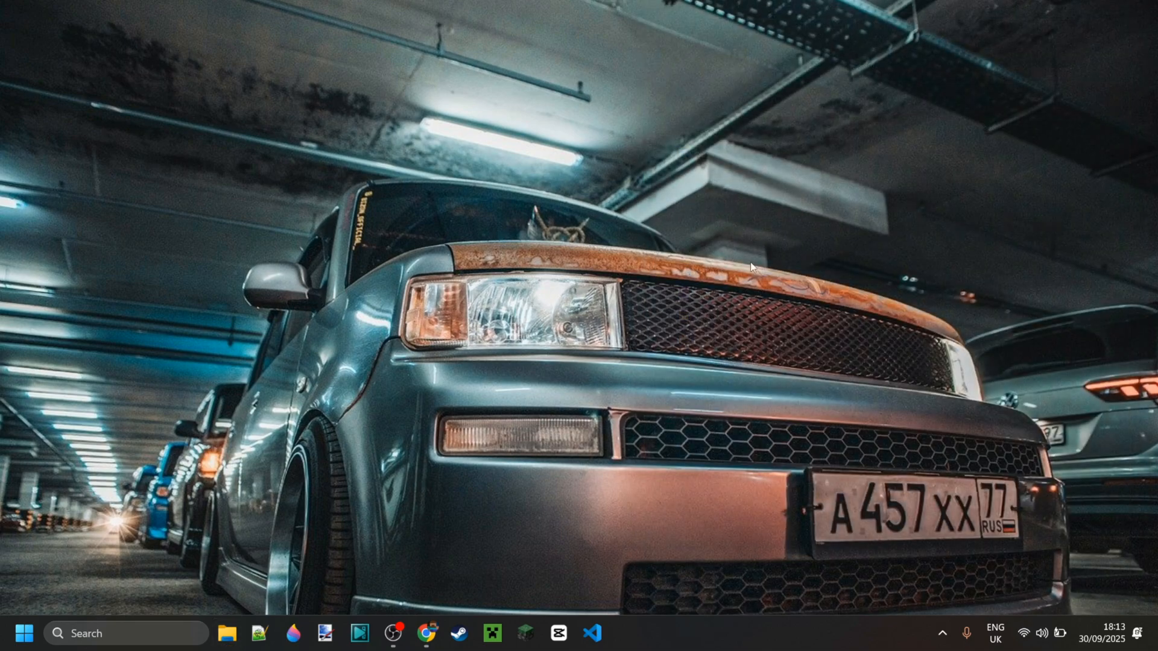
{"action": "left_click", "coordinate": [491, 633]}
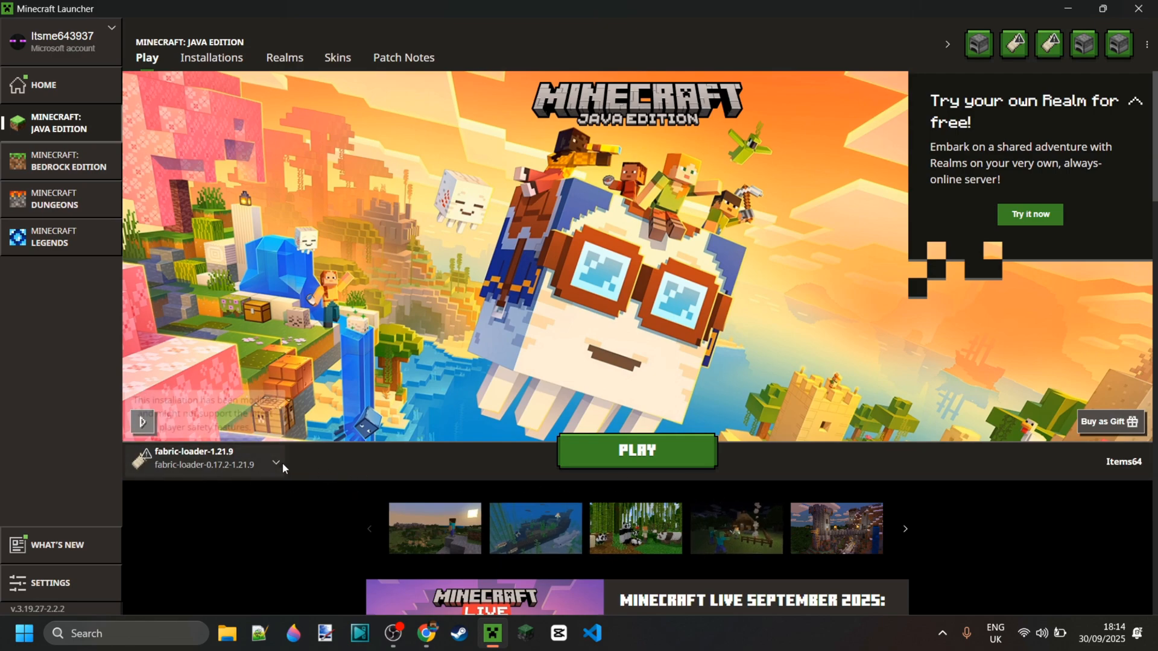
{"action": "left_click", "coordinate": [275, 465]}
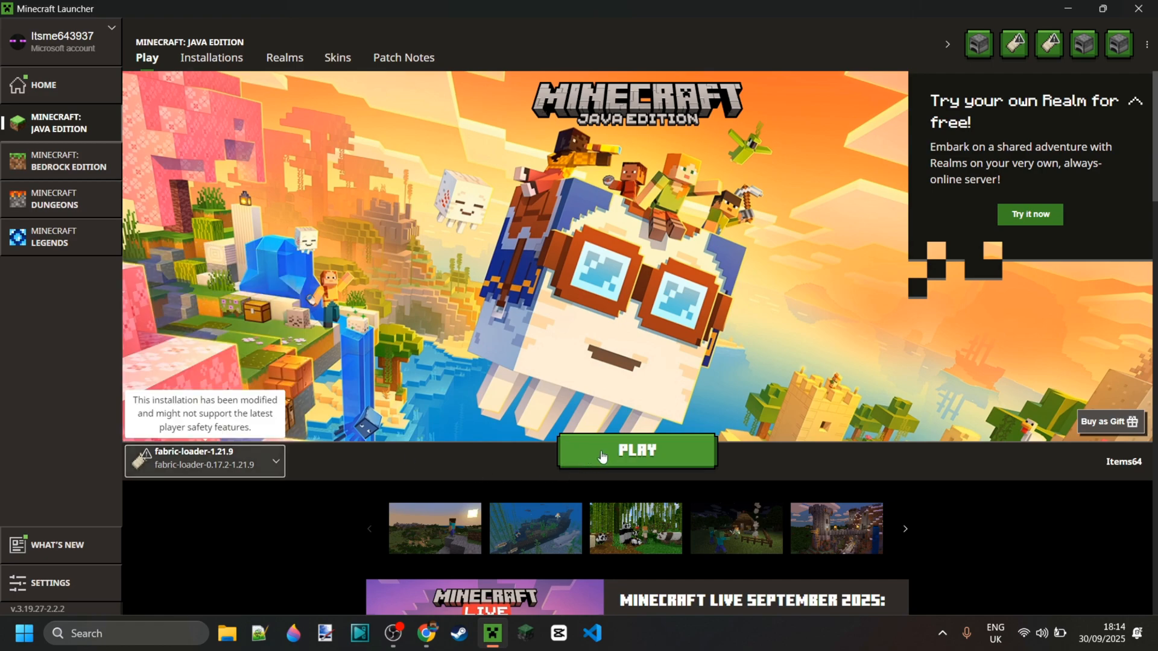
{"action": "left_click", "coordinate": [635, 451]}
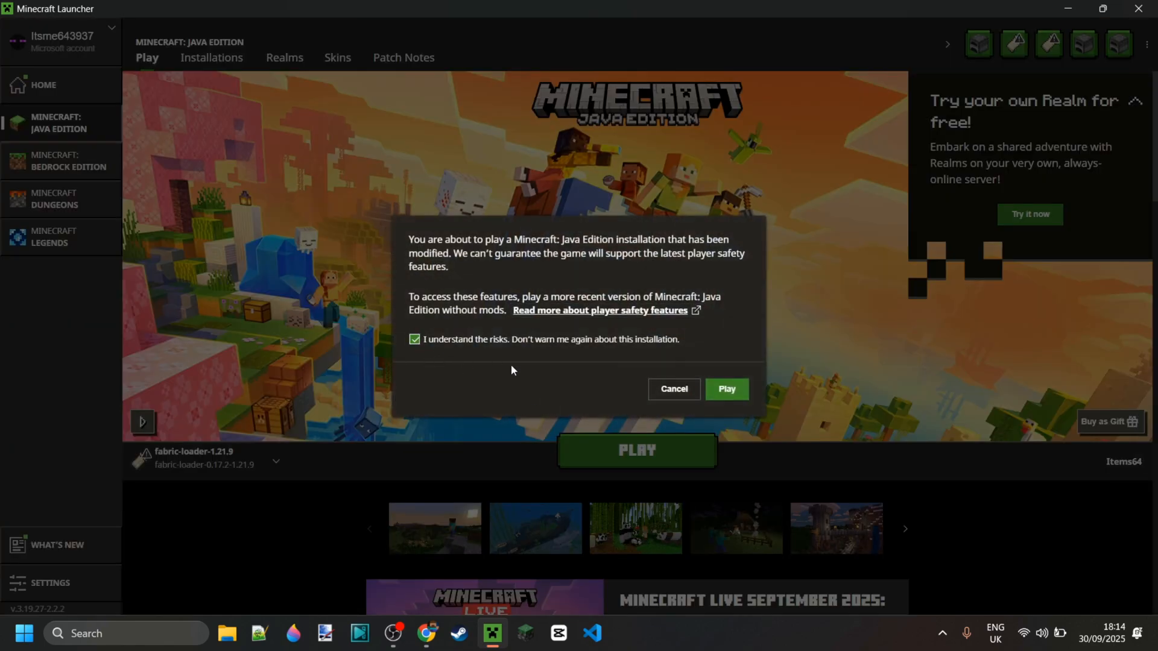
{"action": "left_click", "coordinate": [725, 389]}
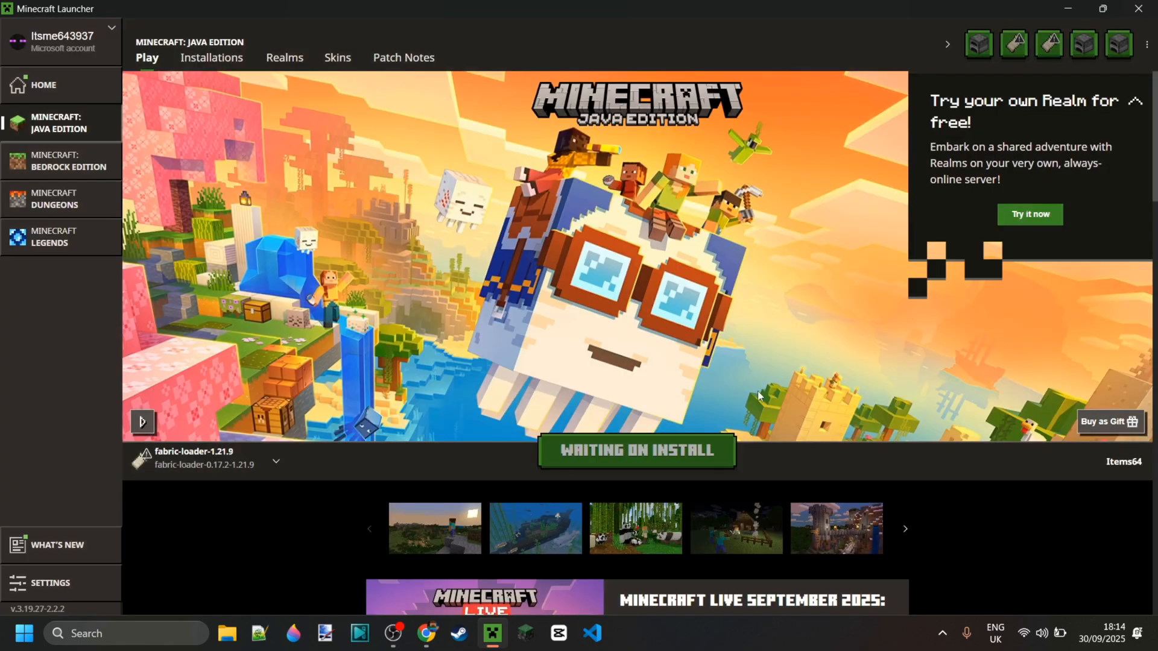
{"action": "left_click", "coordinate": [635, 450]}
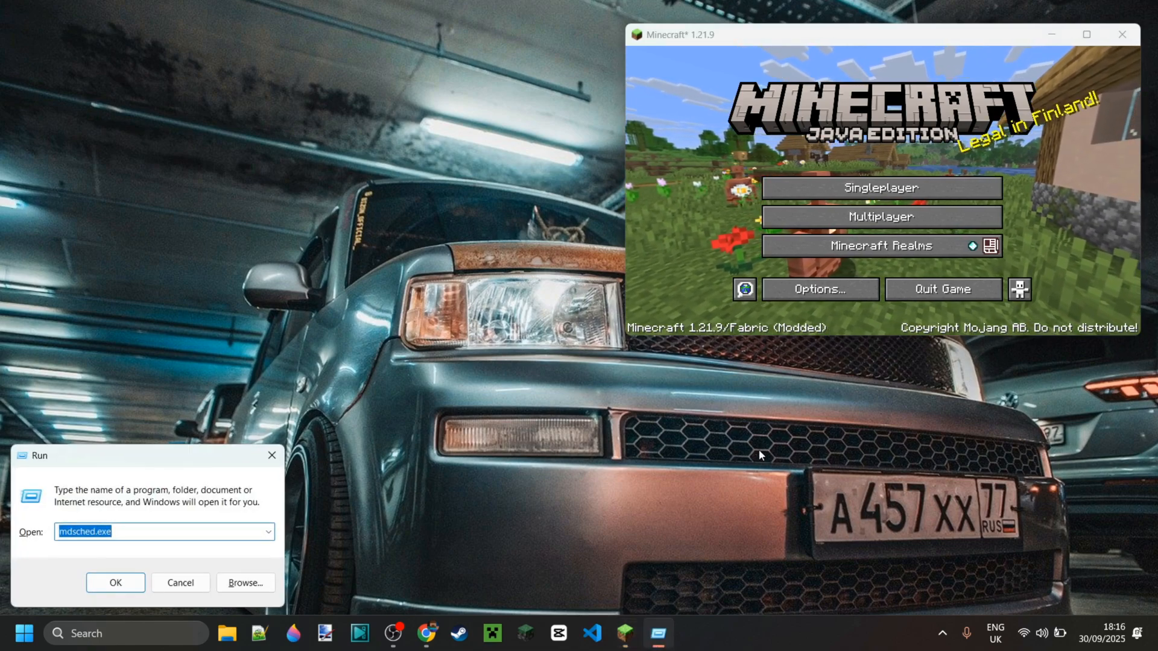
- Run 'appdata' from the Windows Run dialog to open the AppData folder
{"action": "type", "text": "appdata"}
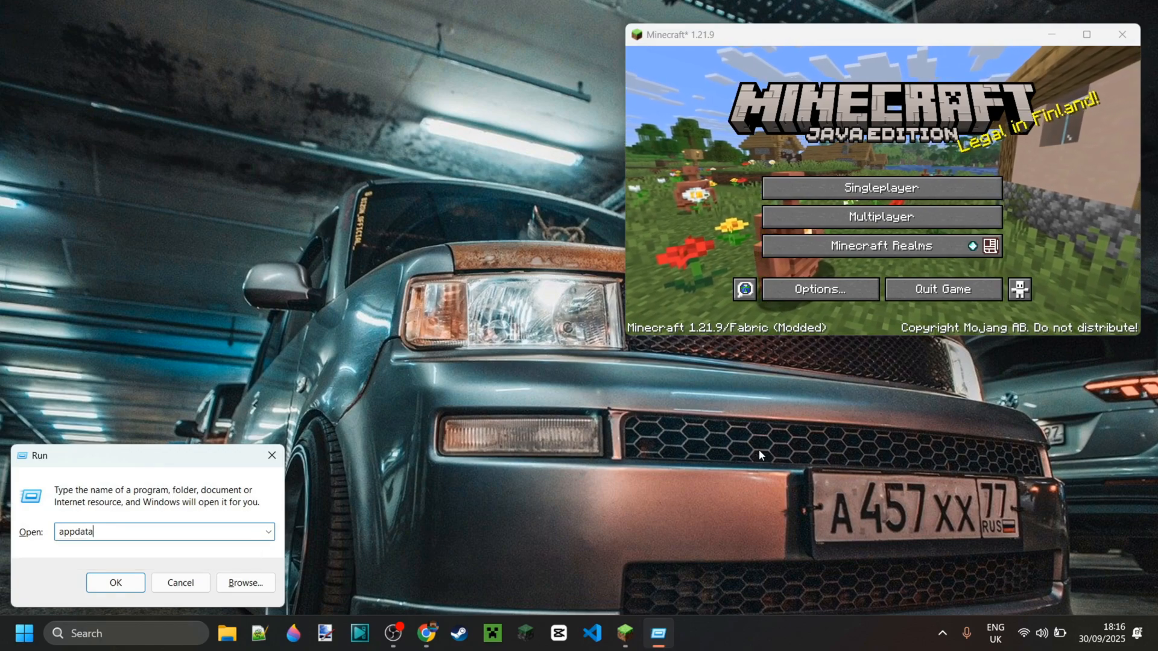
{"action": "left_click", "coordinate": [115, 583]}
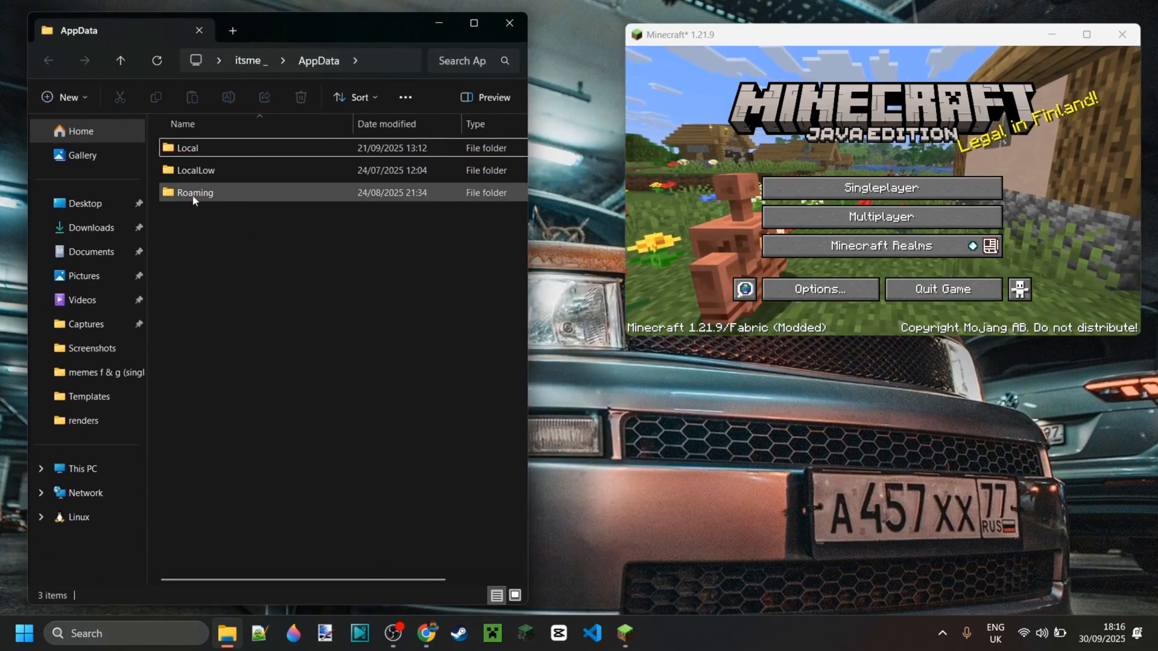
- Browse Roaming > .minecraft and open the mods folder
{"action": "double_click", "coordinate": [194, 192]}
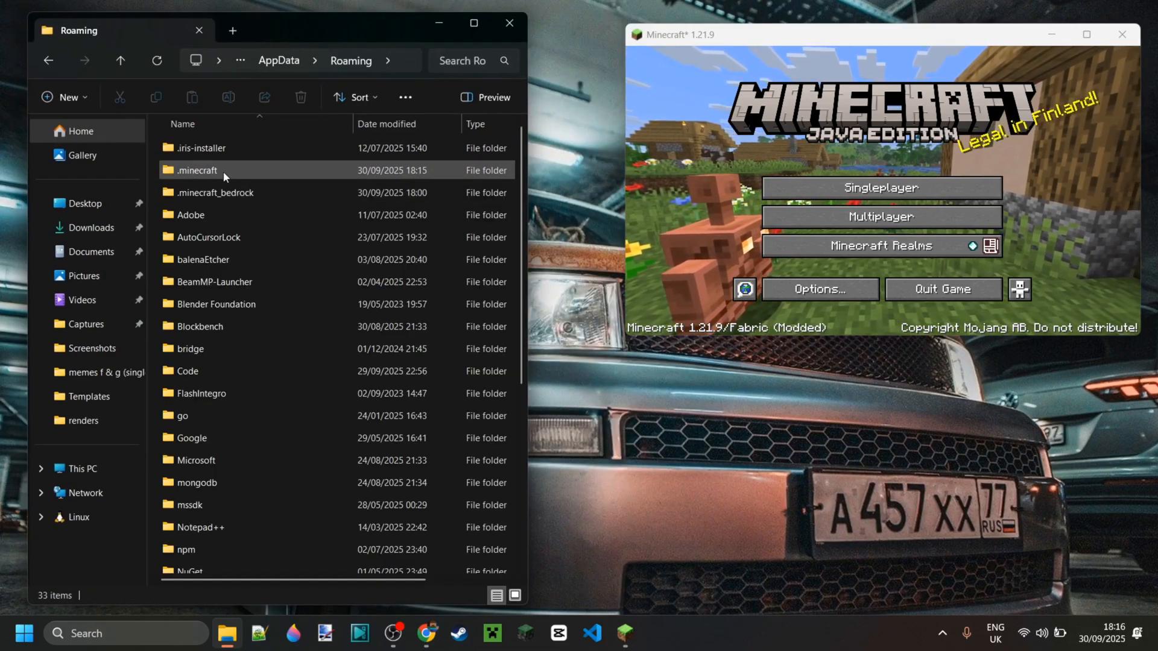
{"action": "double_click", "coordinate": [197, 170]}
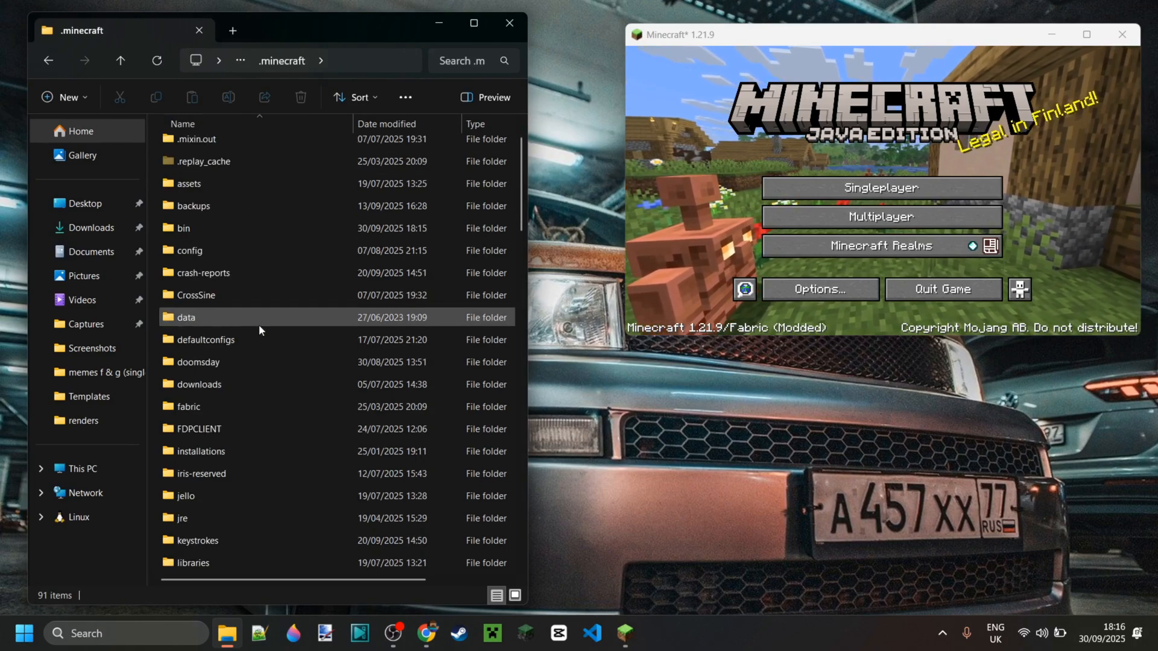
{"action": "scroll", "scroll_direction": "down", "scroll_amount": 3}
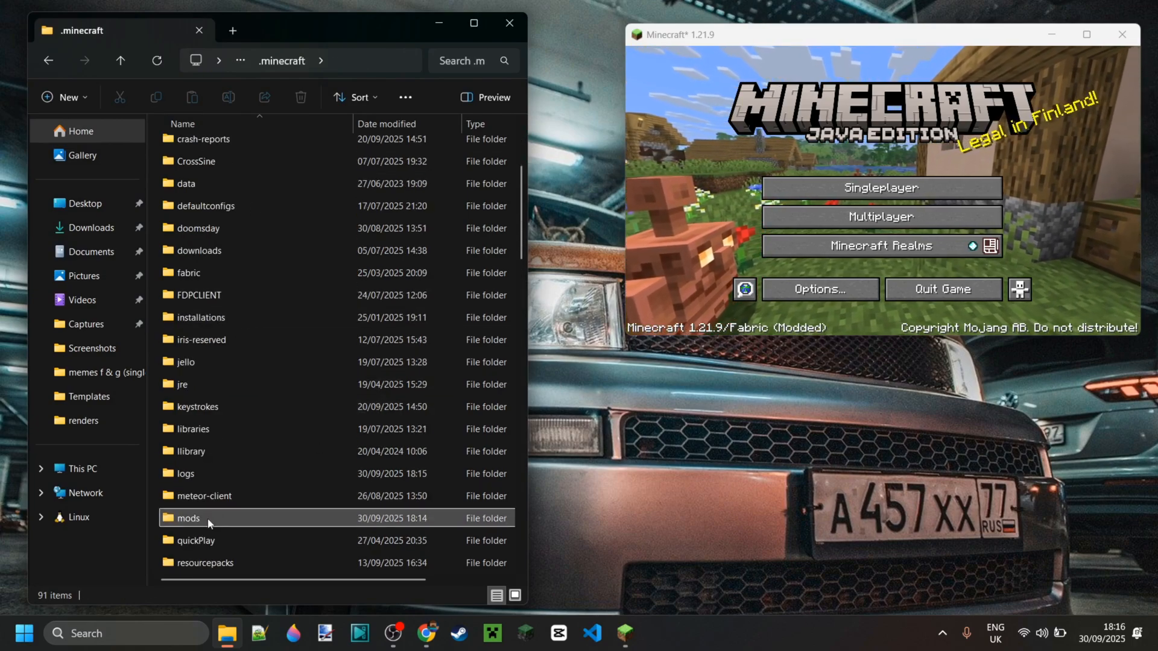
{"action": "double_click", "coordinate": [188, 517]}
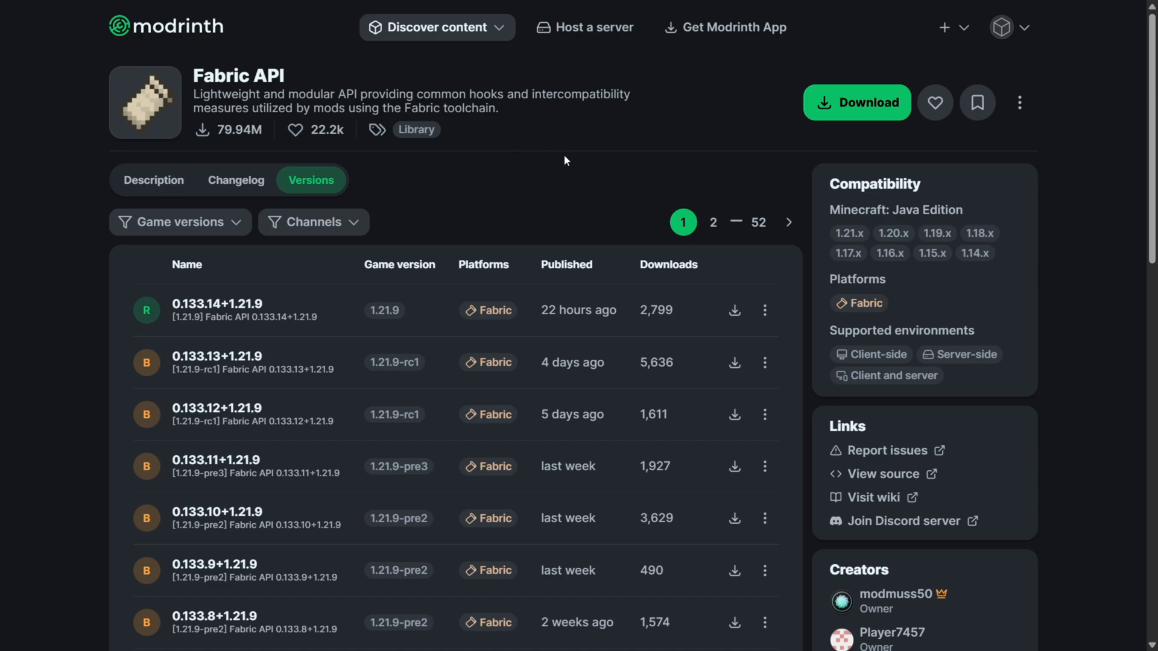
- Show Modrinth's Fabric API versions, with 0.133.14+1.21.9 listed first
{"action": "double_click", "coordinate": [237, 75]}
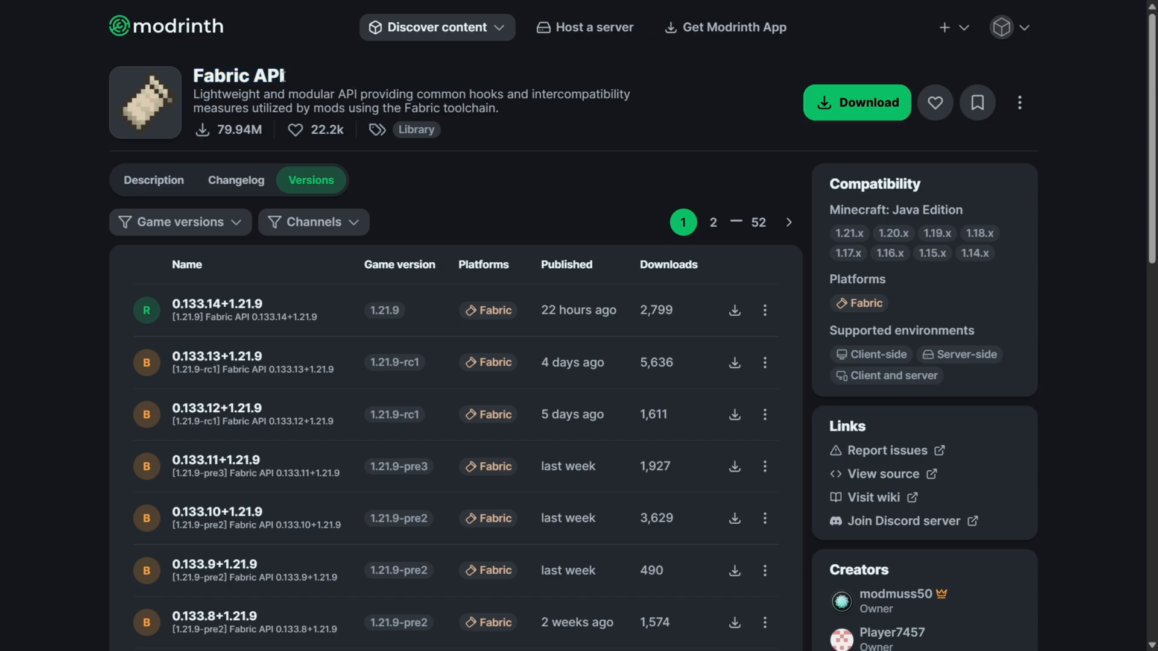
{"action": "mouse_move", "coordinate": [546, 134]}
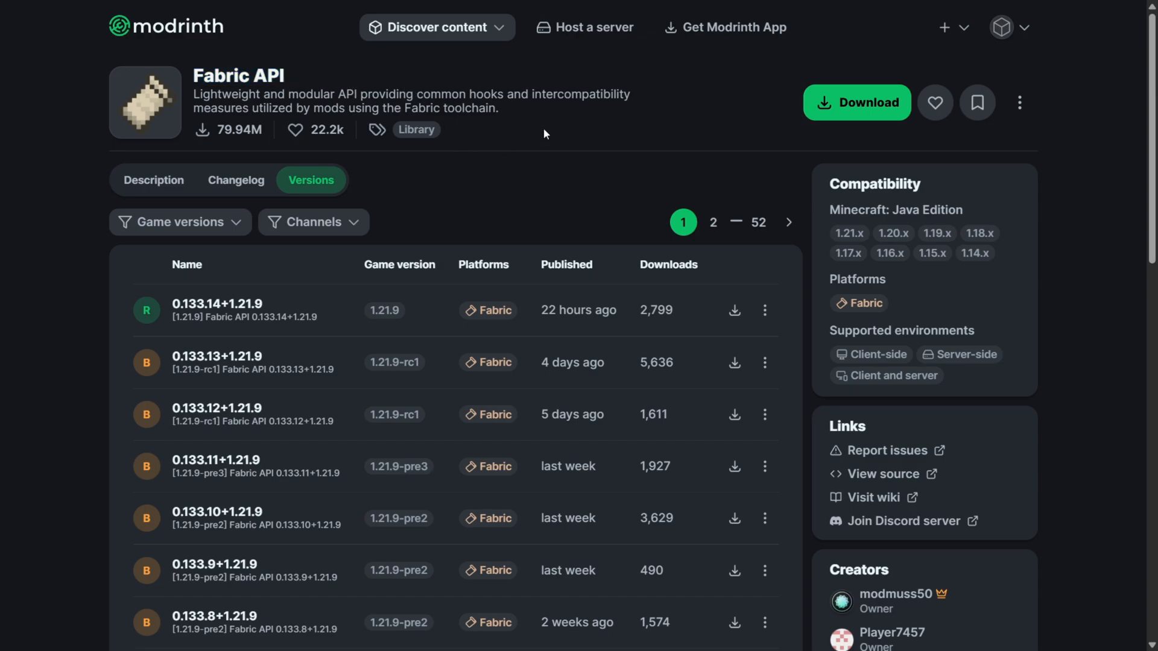
{"action": "mouse_move", "coordinate": [527, 150]}
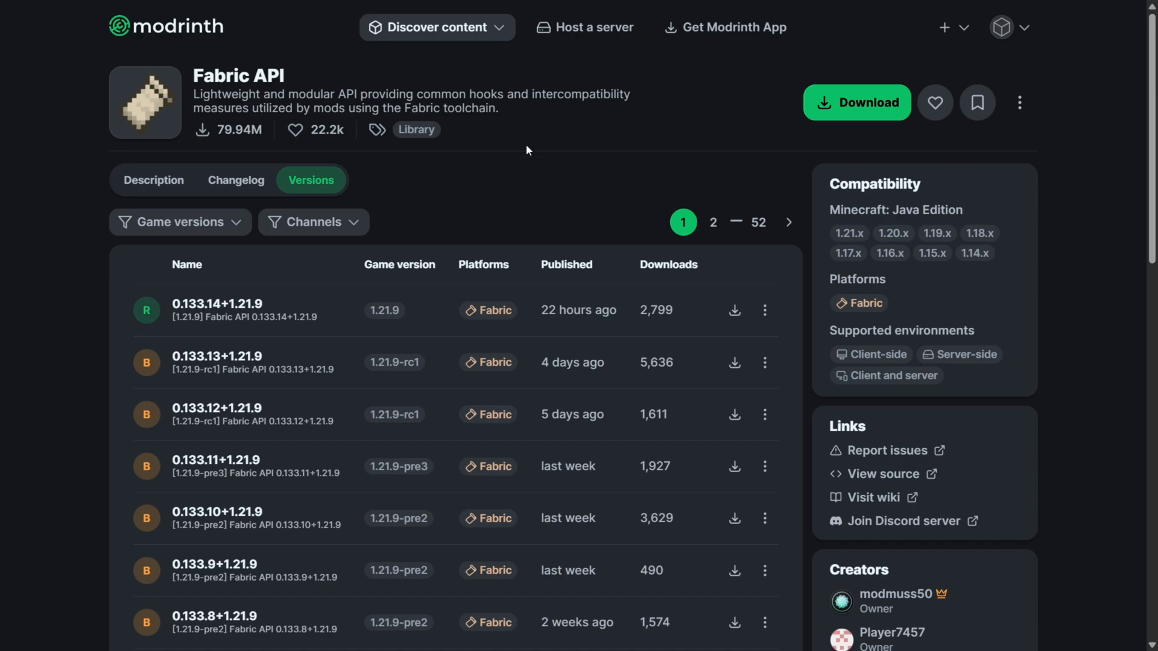
{"action": "mouse_move", "coordinate": [236, 303]}
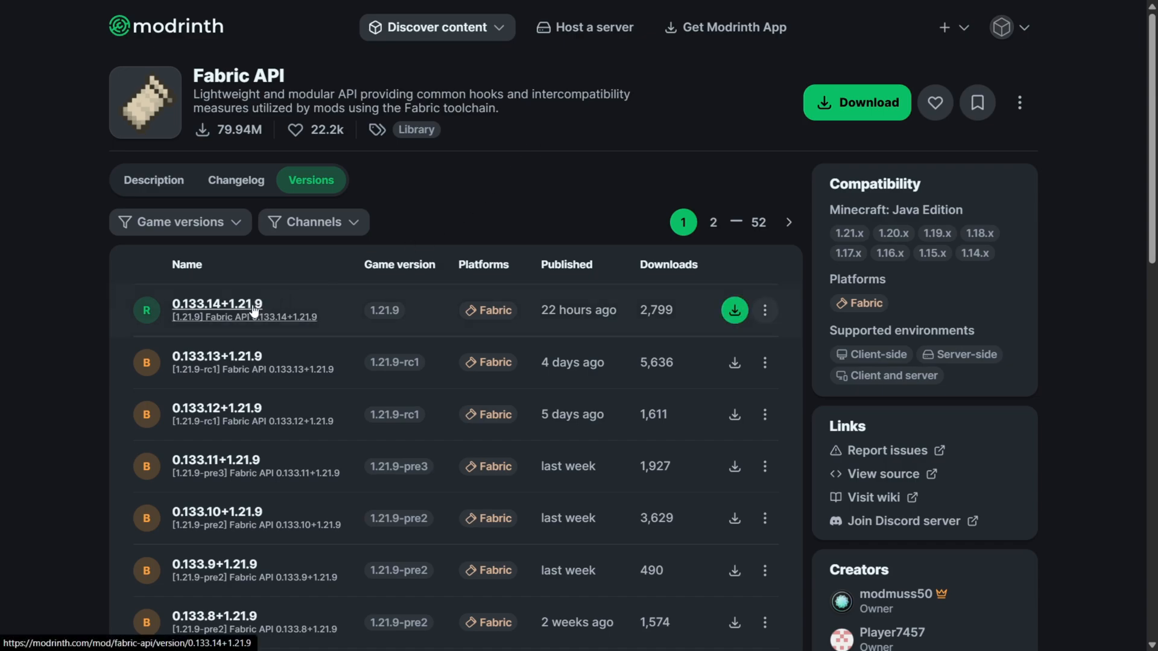